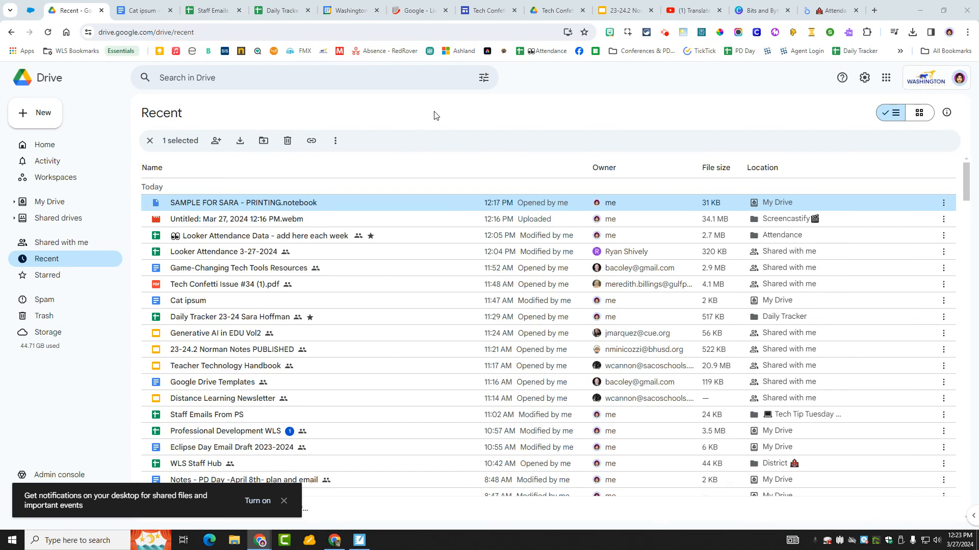
{"action": "mouse_move", "coordinate": [432, 113]}
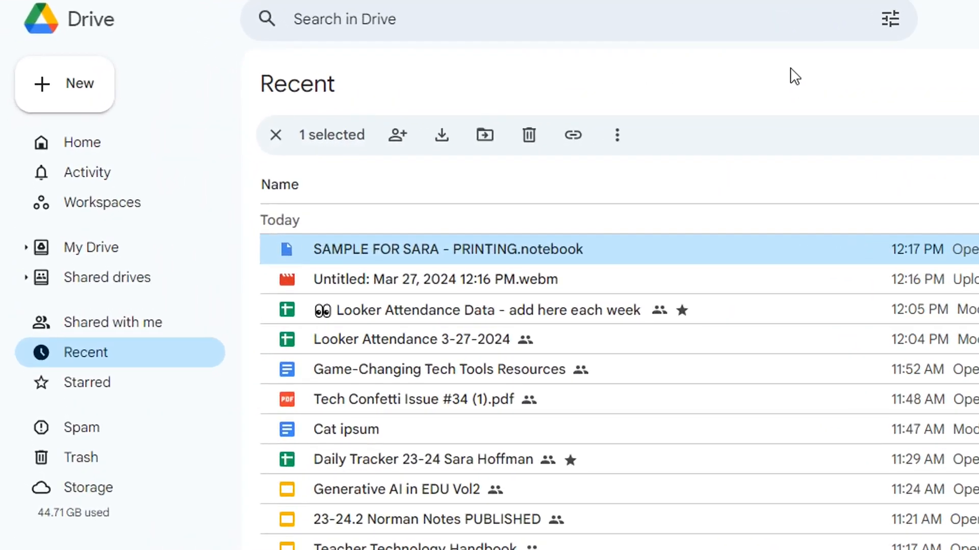
{"action": "mouse_move", "coordinate": [105, 97]}
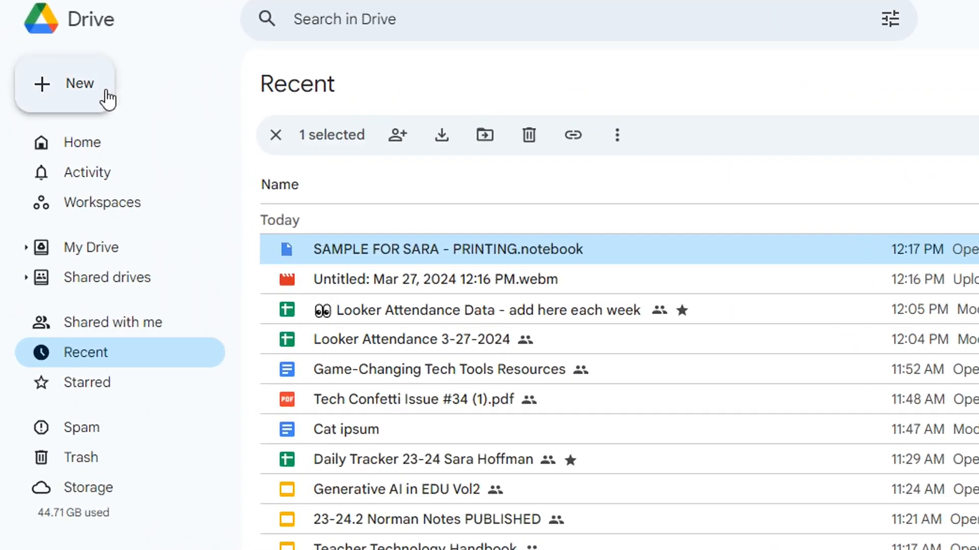
Step: Expand Drive's New menu to the additional creation apps where Lumio is listed
{"action": "left_click", "coordinate": [79, 85]}
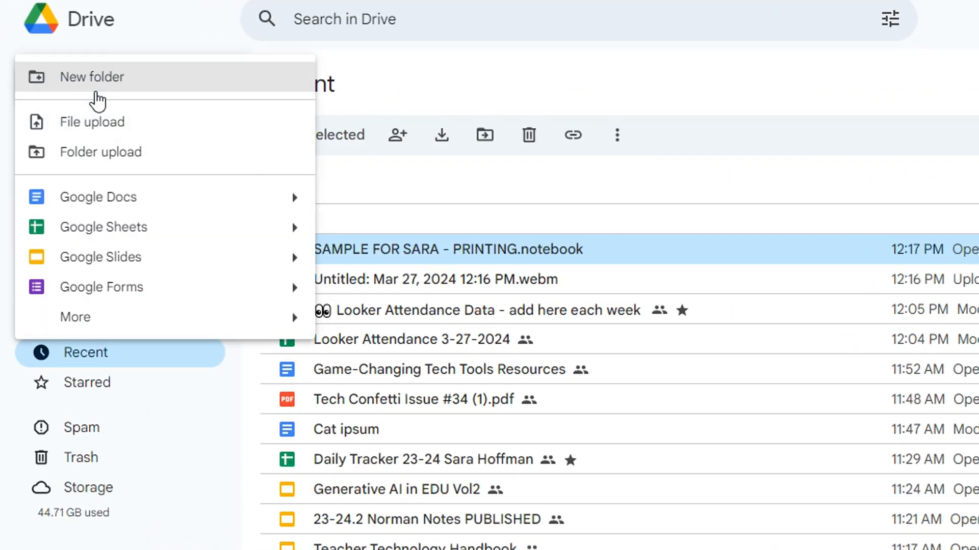
{"action": "left_click", "coordinate": [74, 317]}
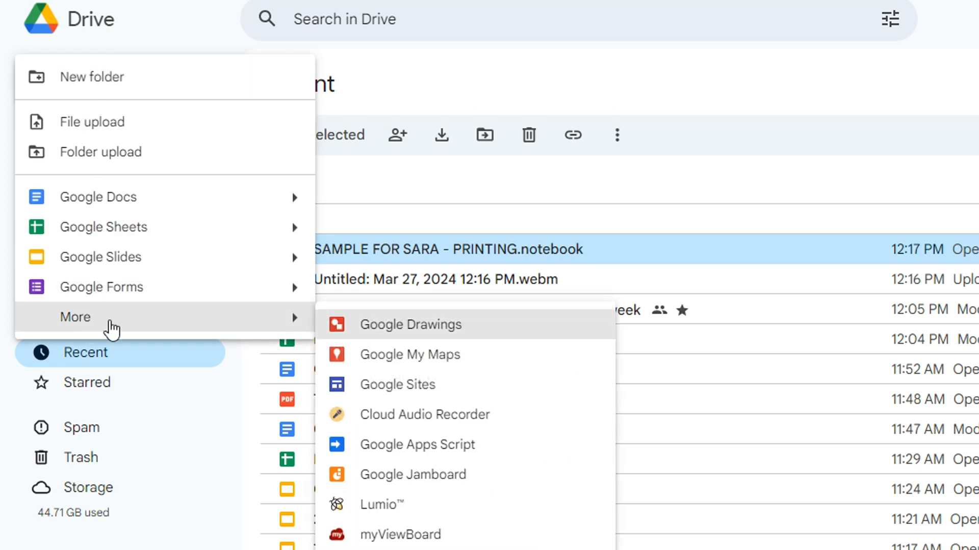
{"action": "mouse_move", "coordinate": [386, 510]}
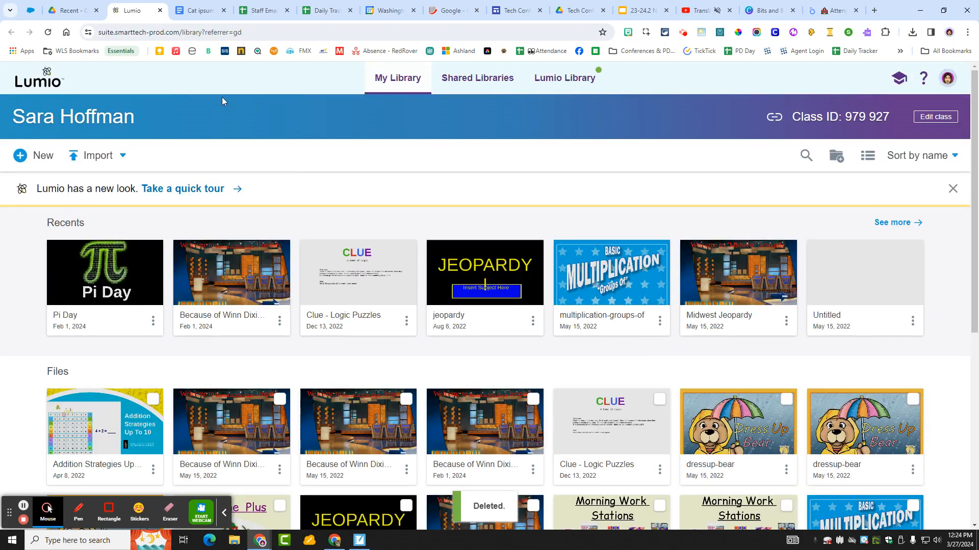
{"action": "mouse_move", "coordinate": [219, 99]}
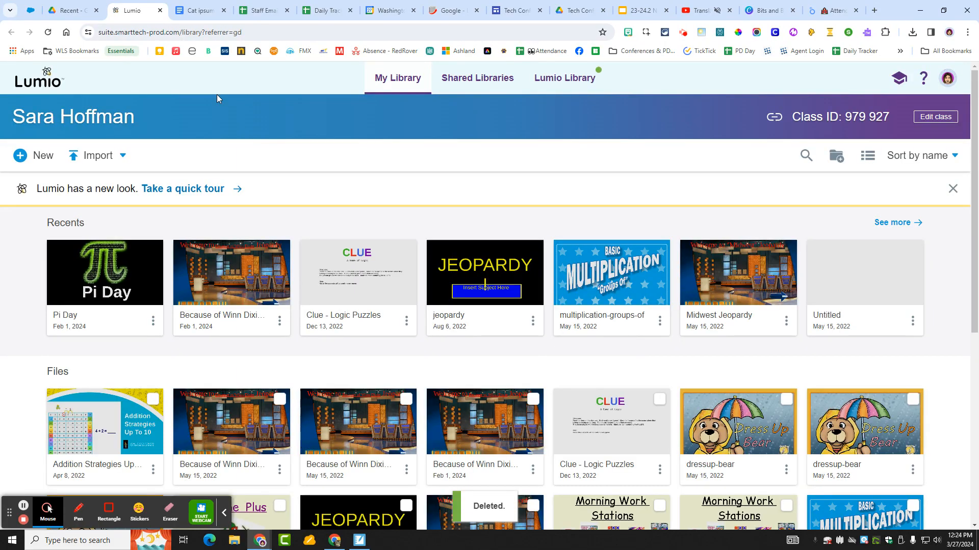
{"action": "mouse_move", "coordinate": [206, 157]}
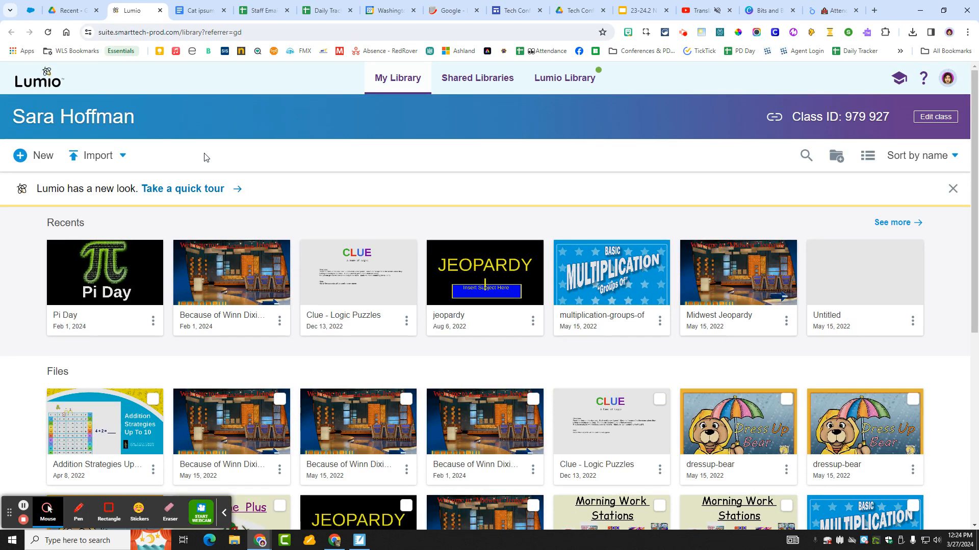
{"action": "mouse_move", "coordinate": [104, 164]}
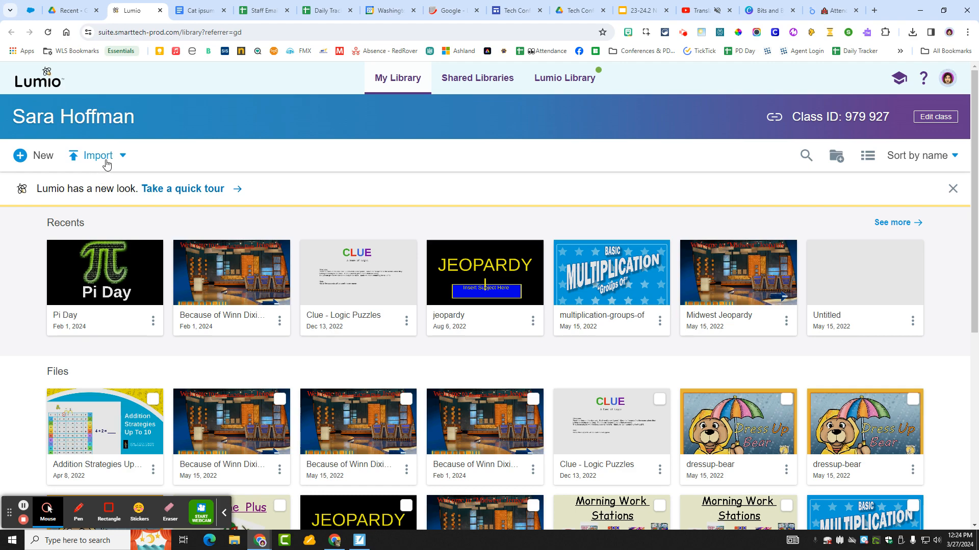
Step: Import the SAMPLE FOR SARA - PRINTING .notebook file from the Desktop
{"action": "left_click", "coordinate": [100, 155]}
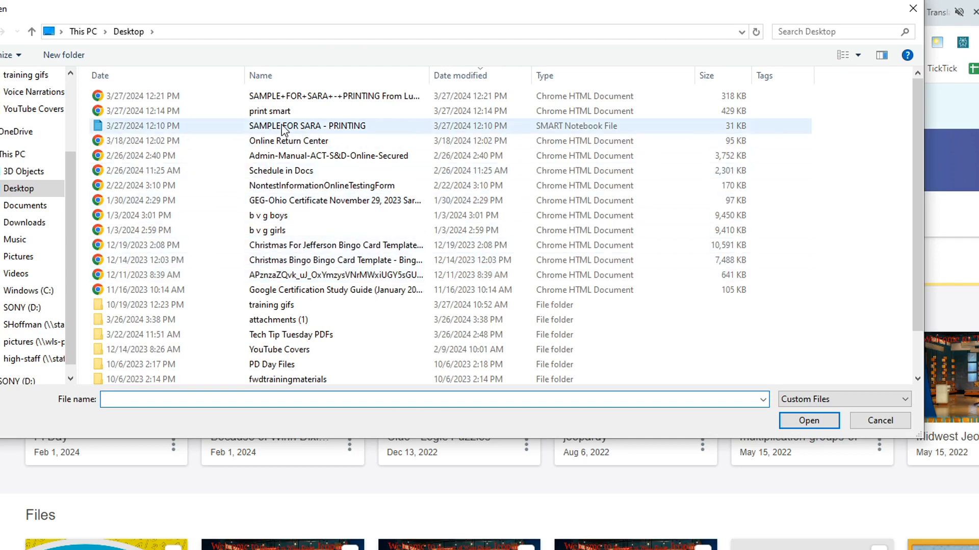
{"action": "mouse_move", "coordinate": [282, 129]}
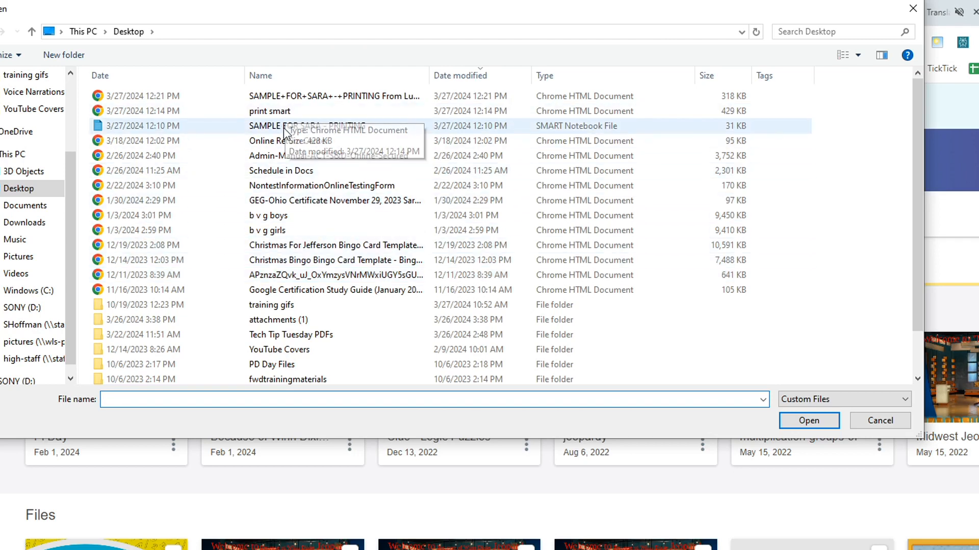
{"action": "mouse_move", "coordinate": [414, 138]}
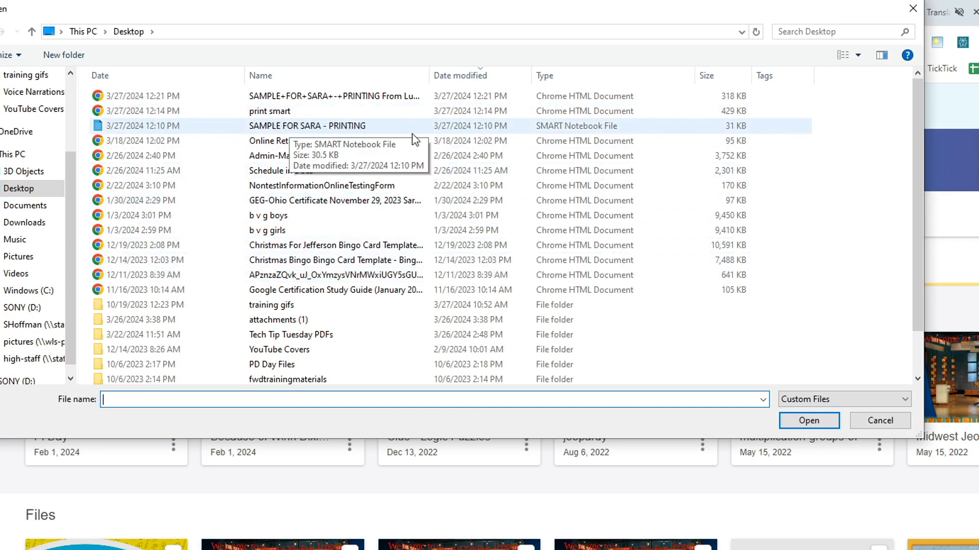
{"action": "mouse_move", "coordinate": [573, 131]}
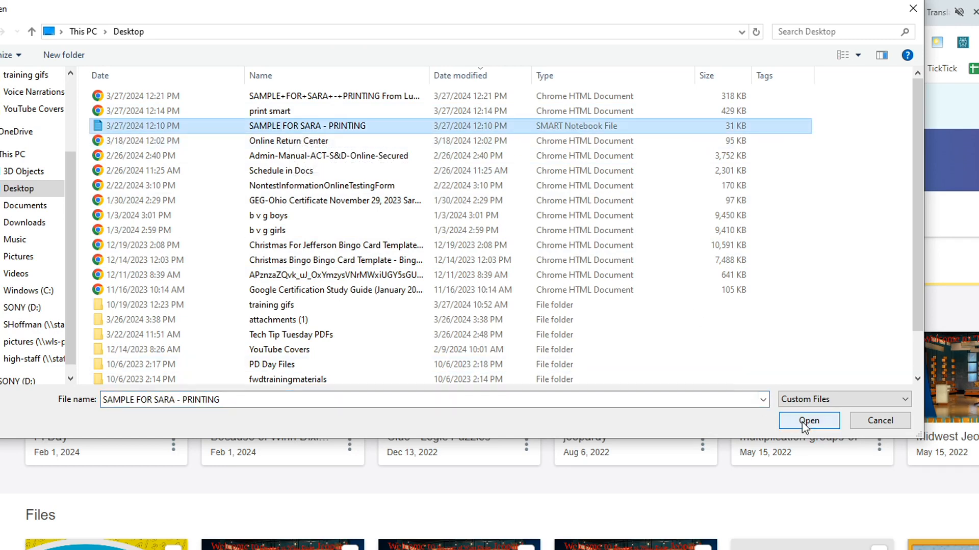
{"action": "left_click", "coordinate": [809, 420]}
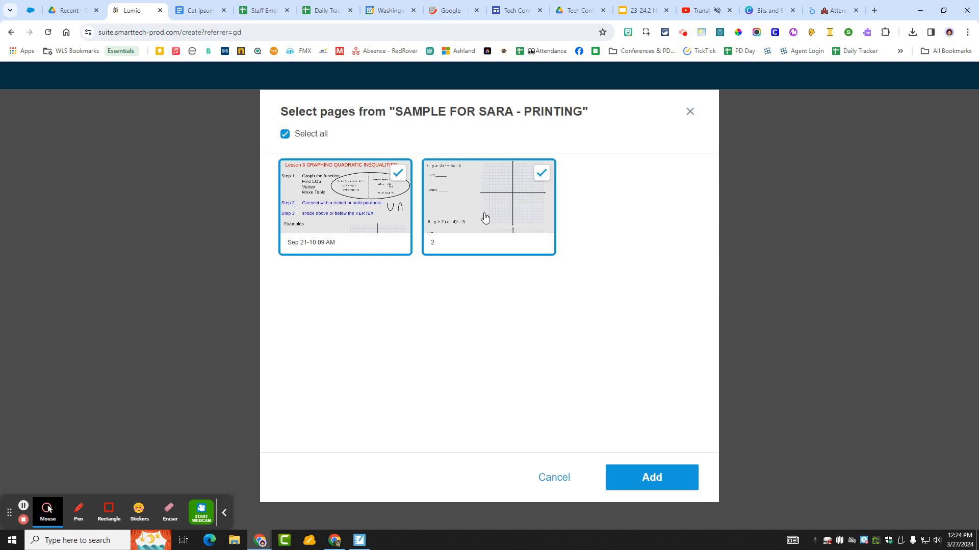
Step: Add both selected pages to the new lesson and finish editing back to the library
{"action": "left_click", "coordinate": [651, 477]}
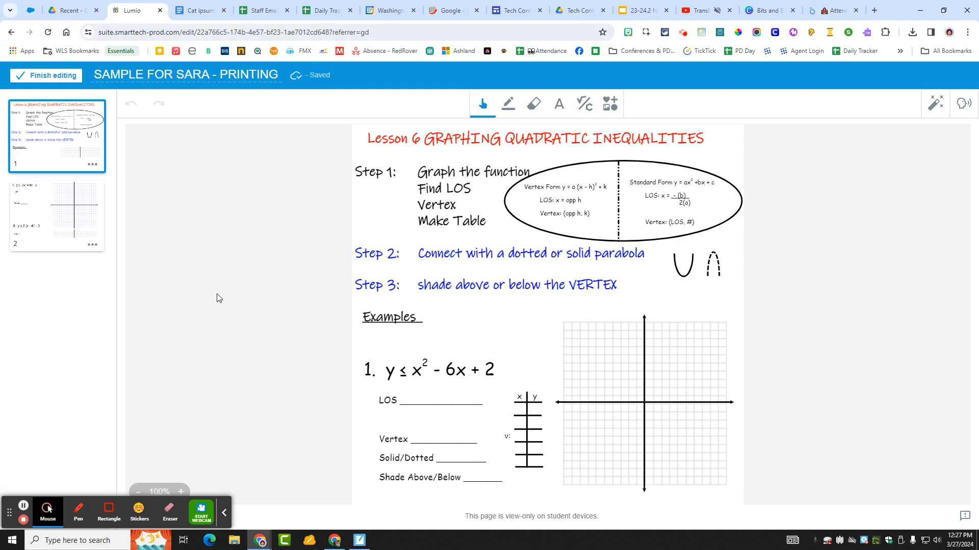
{"action": "mouse_move", "coordinate": [47, 82]}
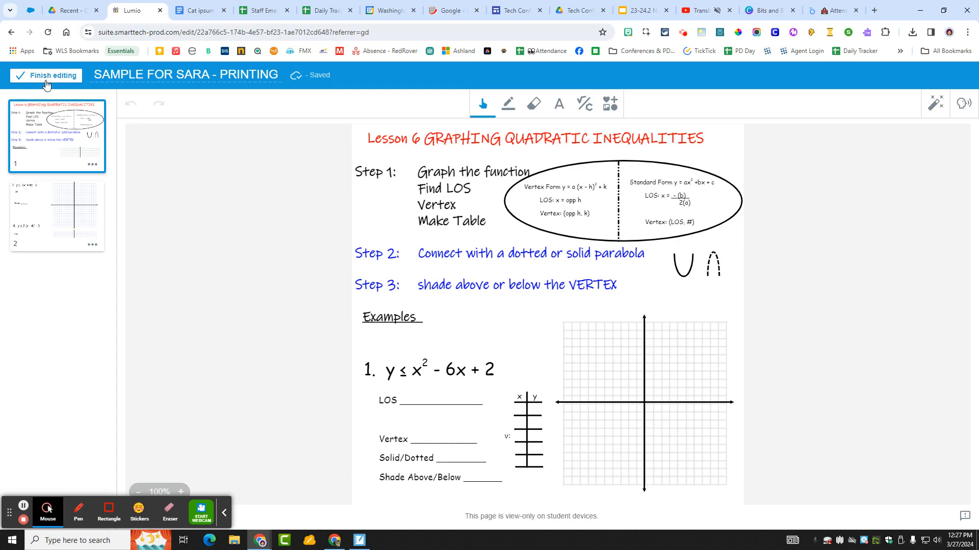
{"action": "left_click", "coordinate": [46, 75]}
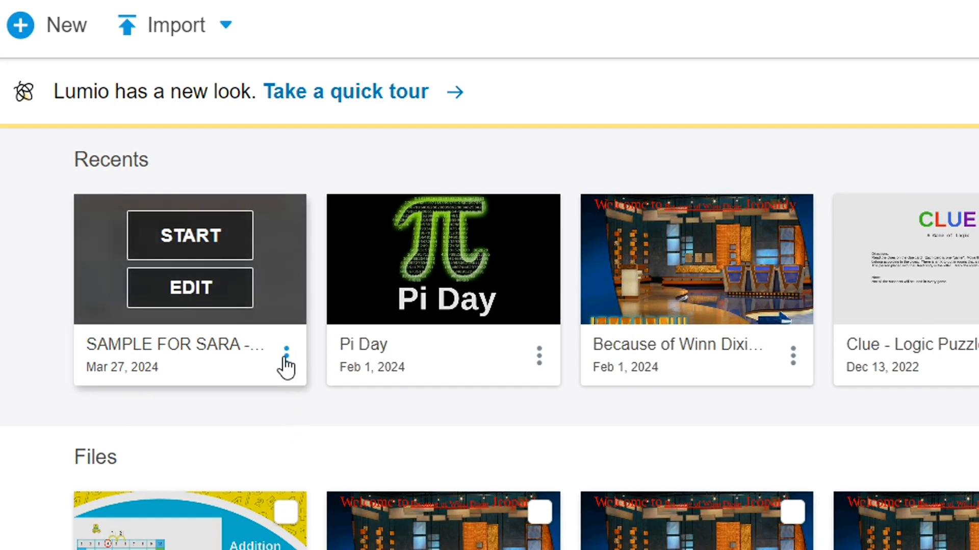
Step: Start the lesson export from its options menu, then switch to the Lumio Library
{"action": "left_click", "coordinate": [287, 351]}
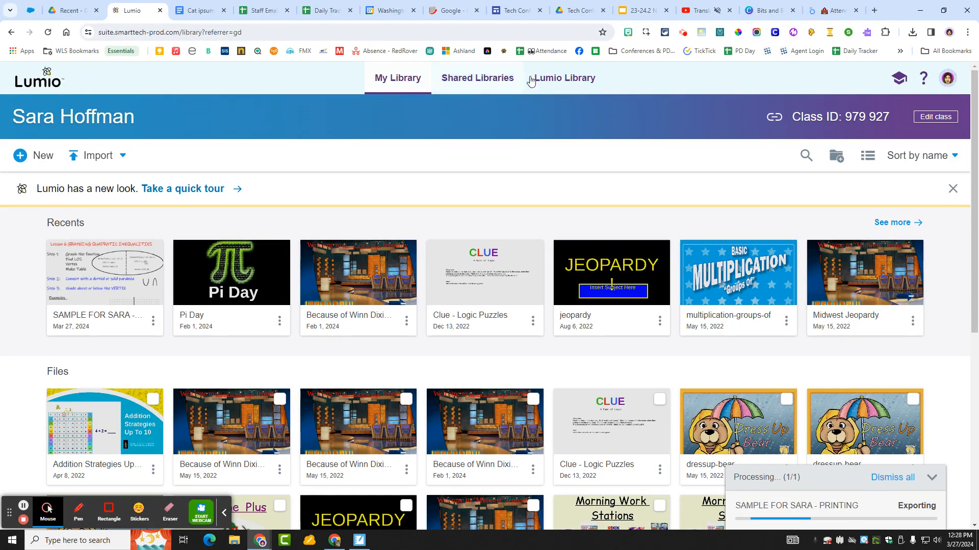
{"action": "left_click", "coordinate": [565, 77]}
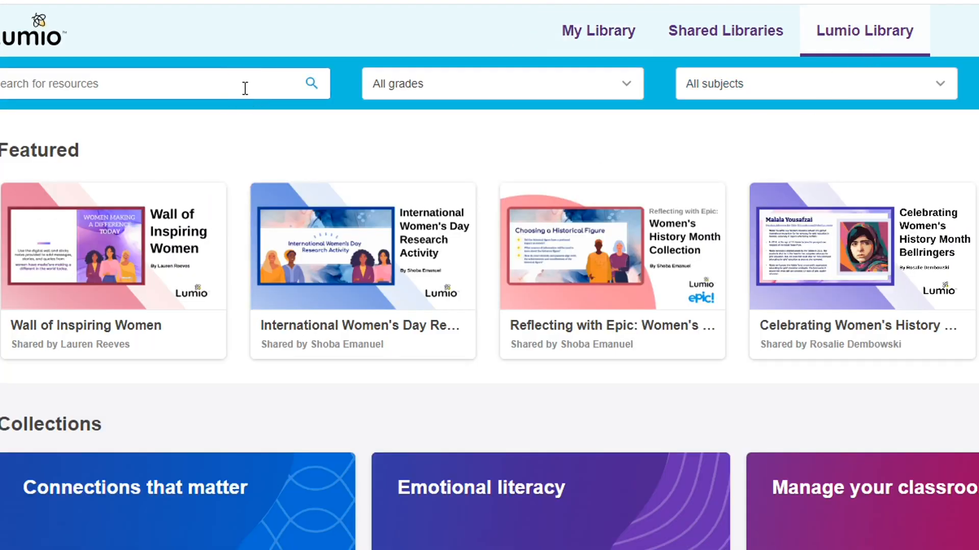
Step: Filter Lumio Library to Grade 9 Mathematics resources while the PDF export finishes
{"action": "left_click", "coordinate": [502, 83]}
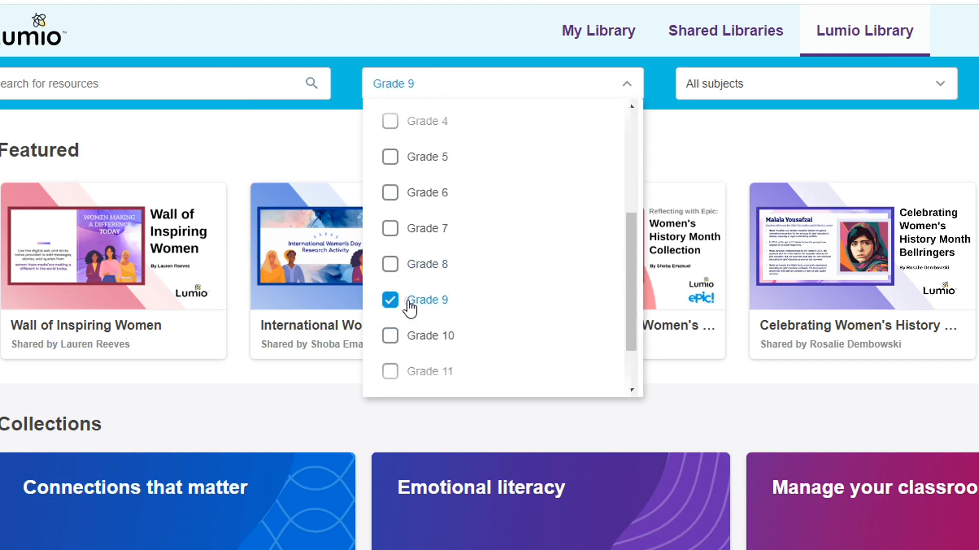
{"action": "left_click", "coordinate": [815, 84]}
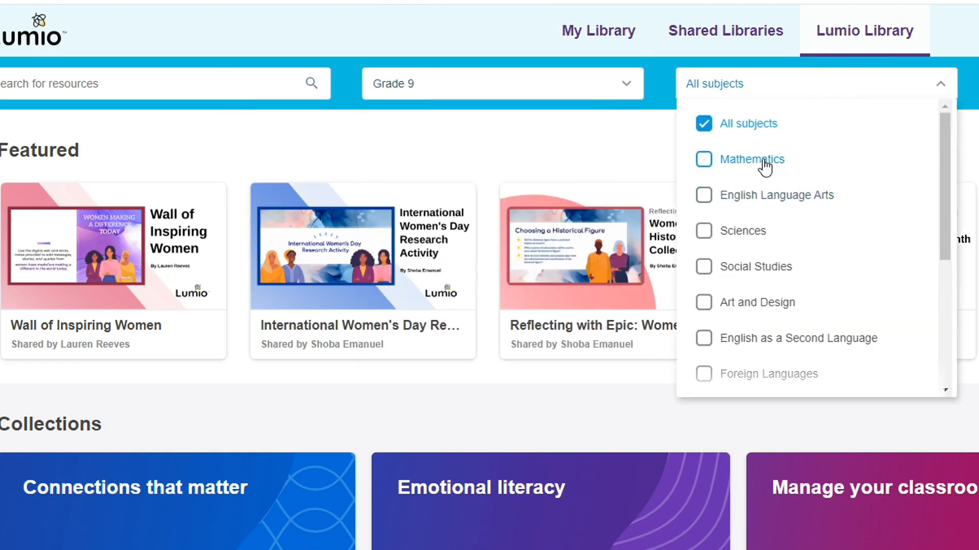
{"action": "left_click", "coordinate": [704, 159]}
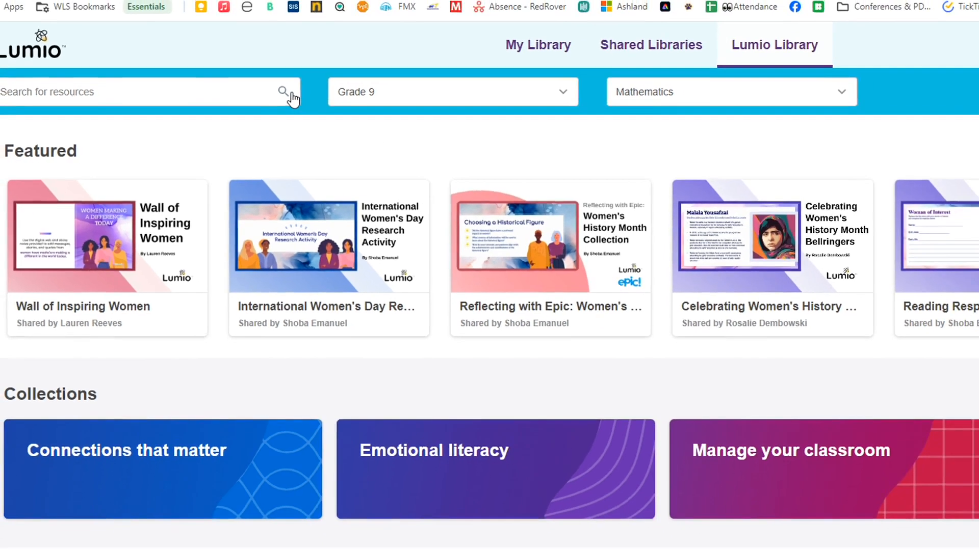
{"action": "left_click", "coordinate": [284, 91]}
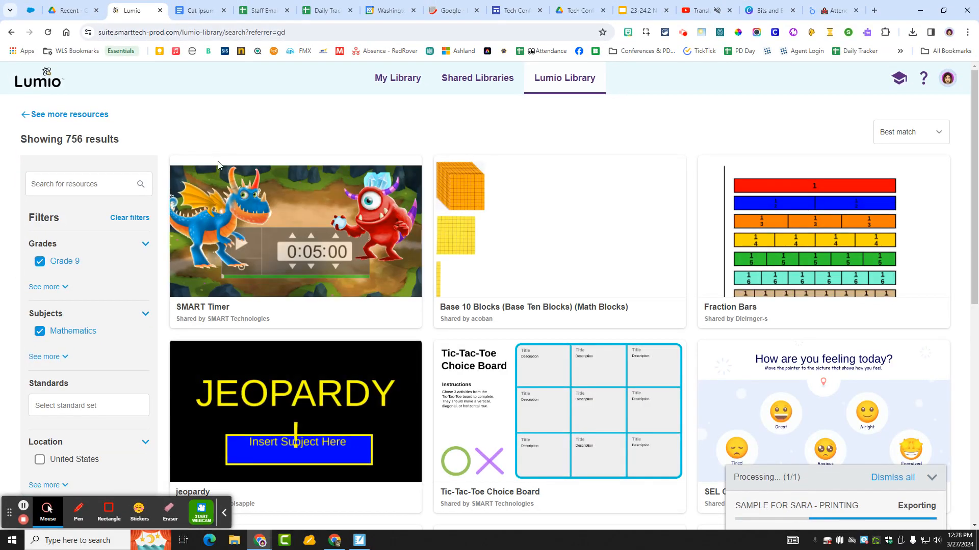
{"action": "mouse_move", "coordinate": [576, 236]}
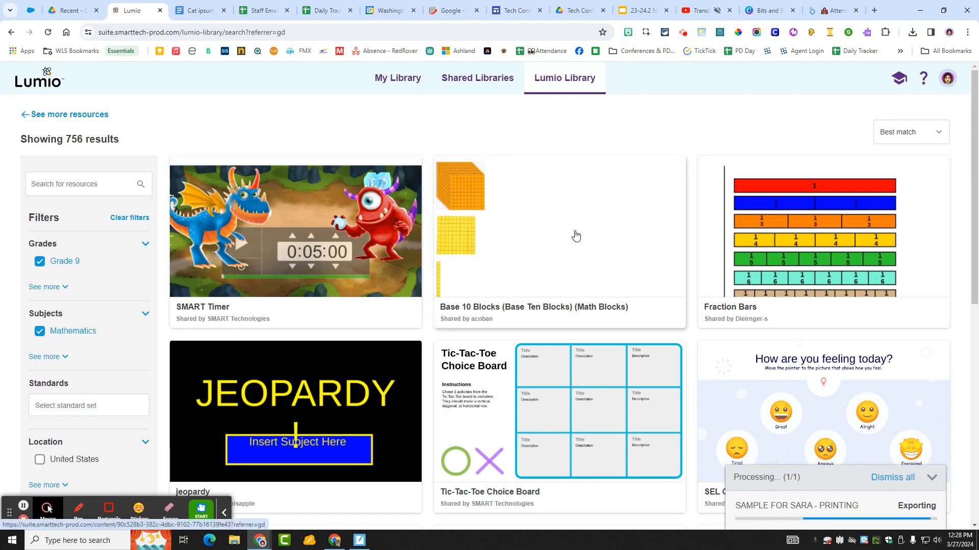
{"action": "scroll", "scroll_direction": "down", "scroll_amount": 3}
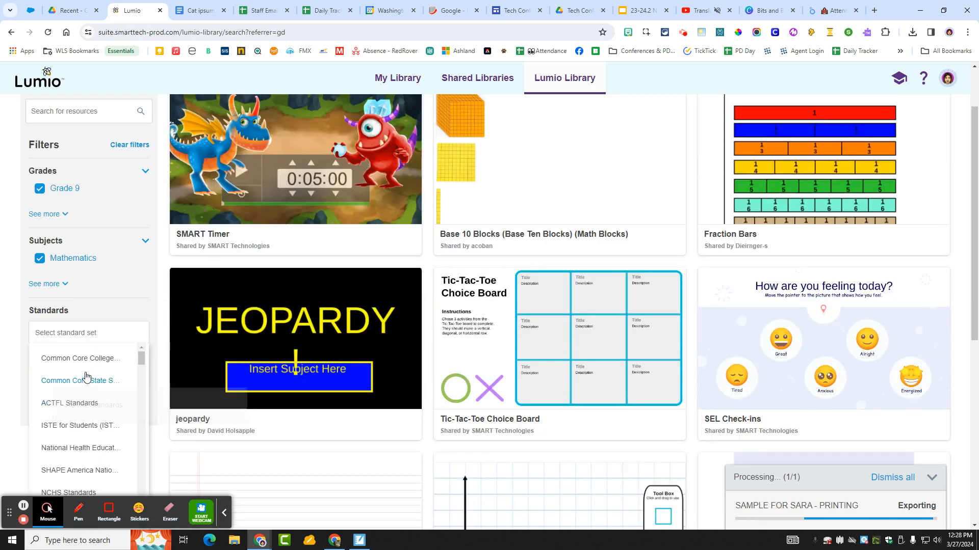
{"action": "scroll", "scroll_direction": "down", "scroll_amount": 3}
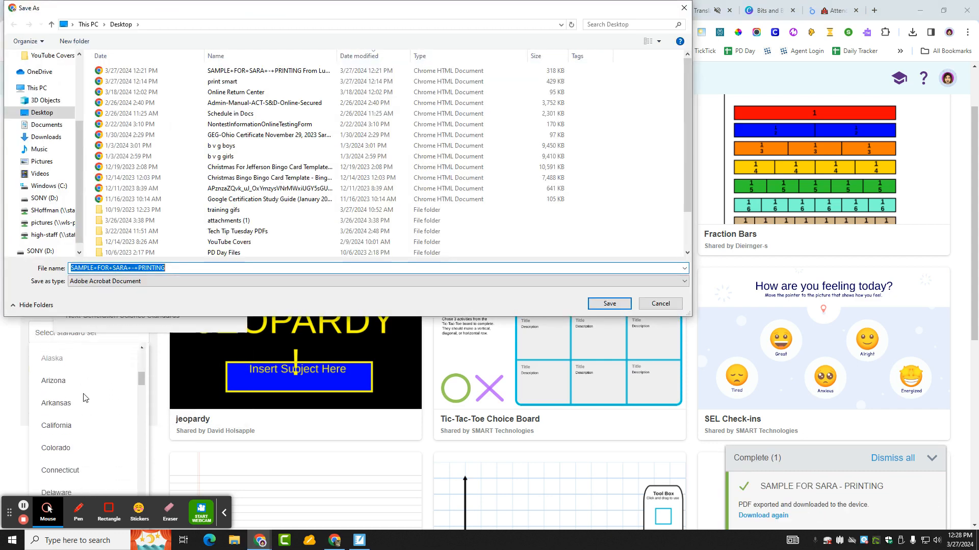
Step: Save the PDF to the Desktop as 'SAMPLE FOR SARA PRINTING Lumio example 2'
{"action": "scroll", "scroll_direction": "down", "scroll_amount": 3}
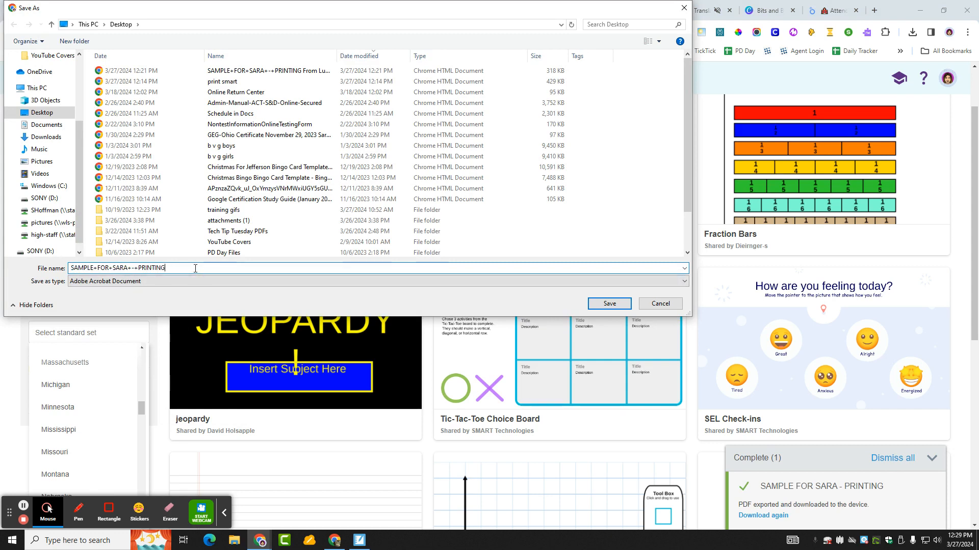
{"action": "type", "text": "L"}
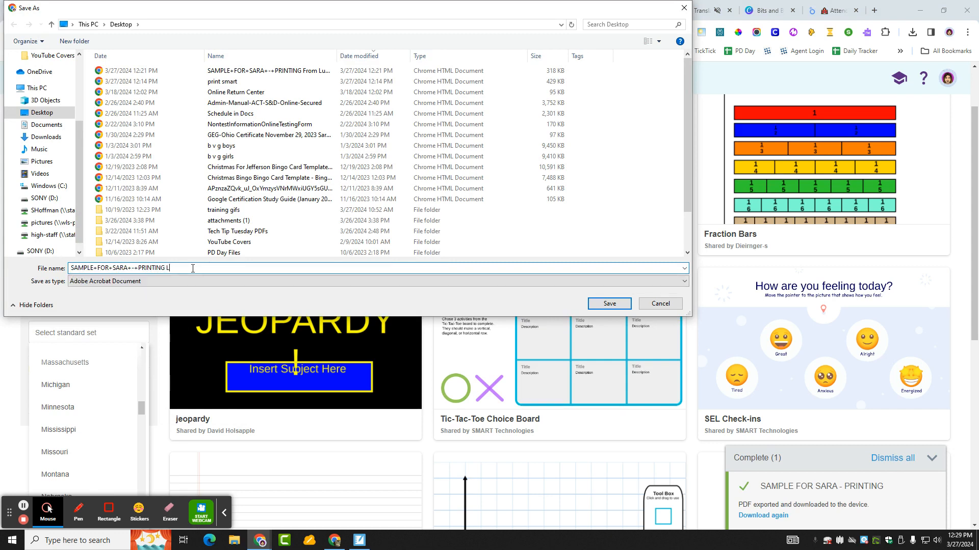
{"action": "type", "text": "un"}
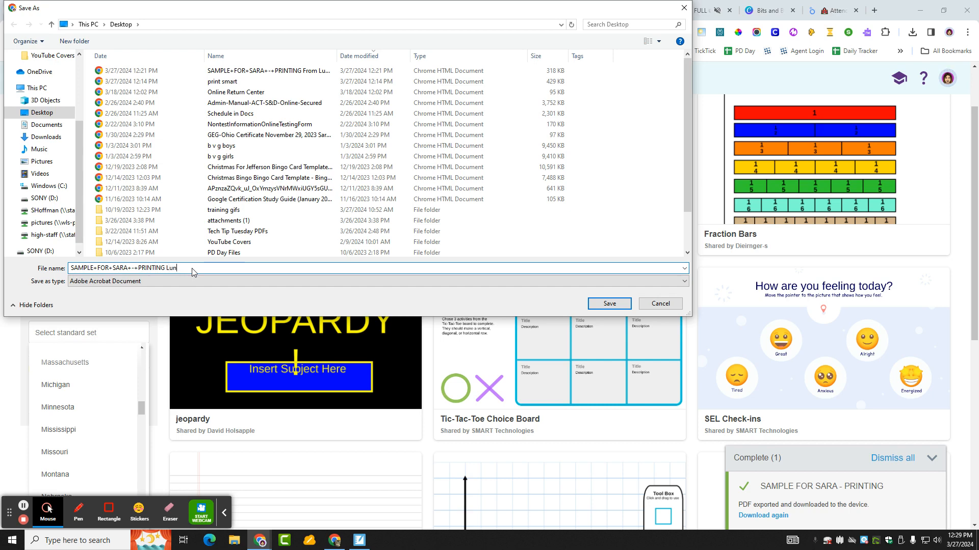
{"action": "type", "text": "Lumio e"}
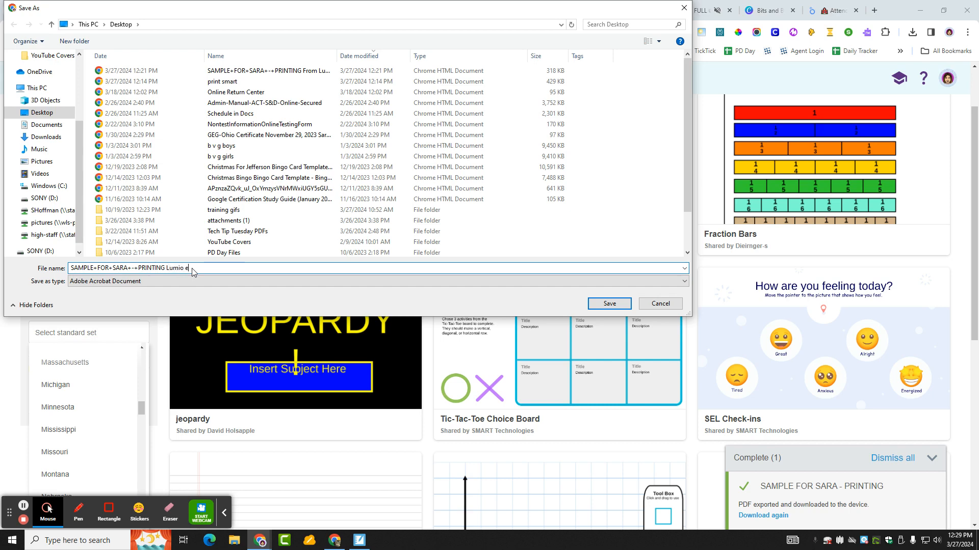
{"action": "type", "text": "xample"}
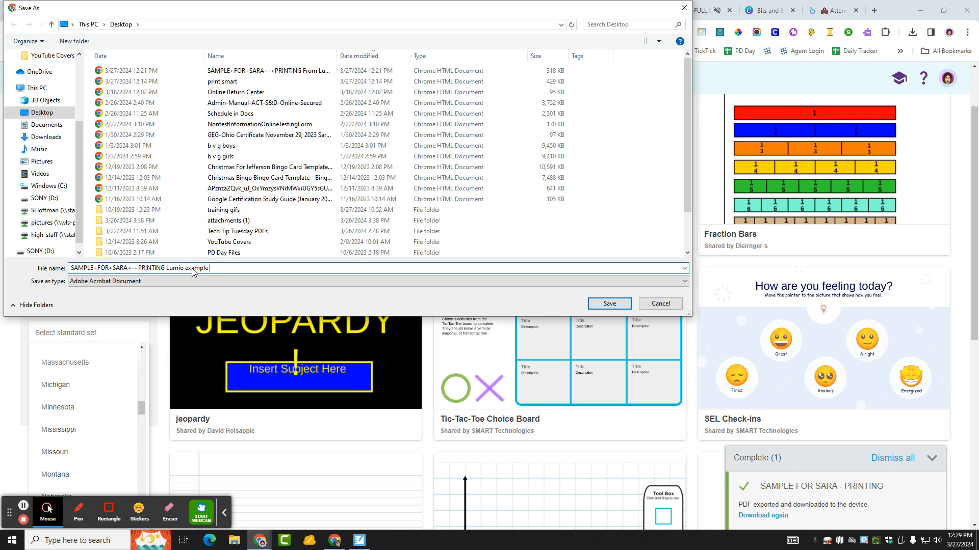
{"action": "type", "text": "2"}
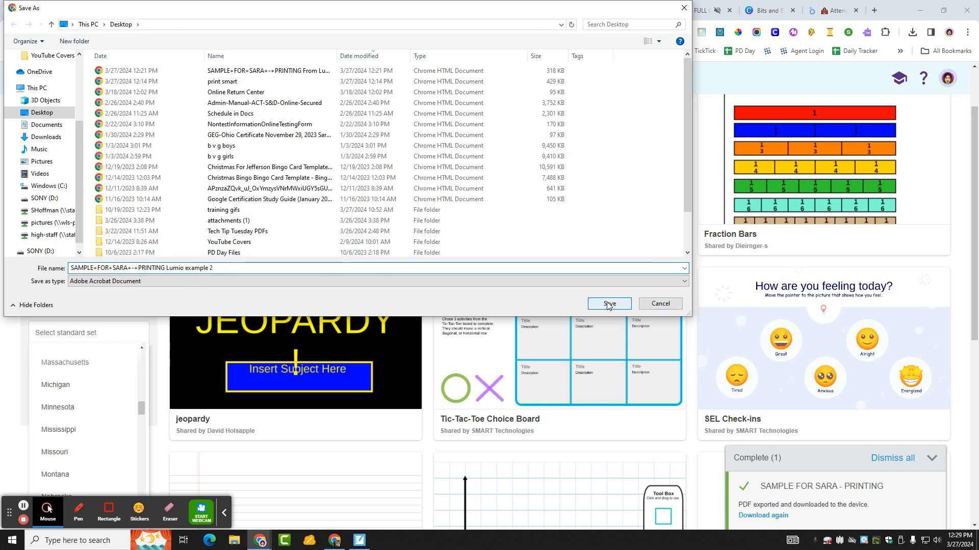
{"action": "left_click", "coordinate": [609, 303]}
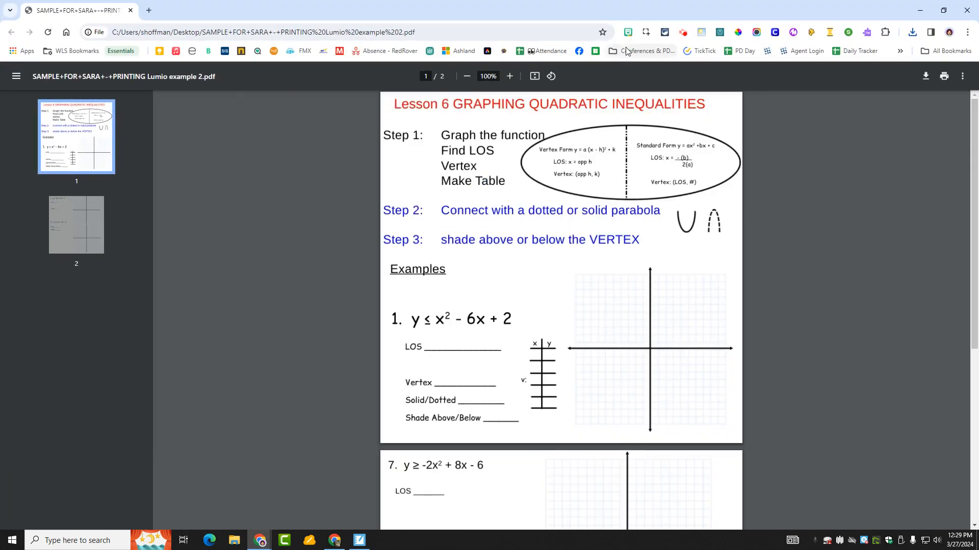
{"action": "mouse_move", "coordinate": [748, 468]}
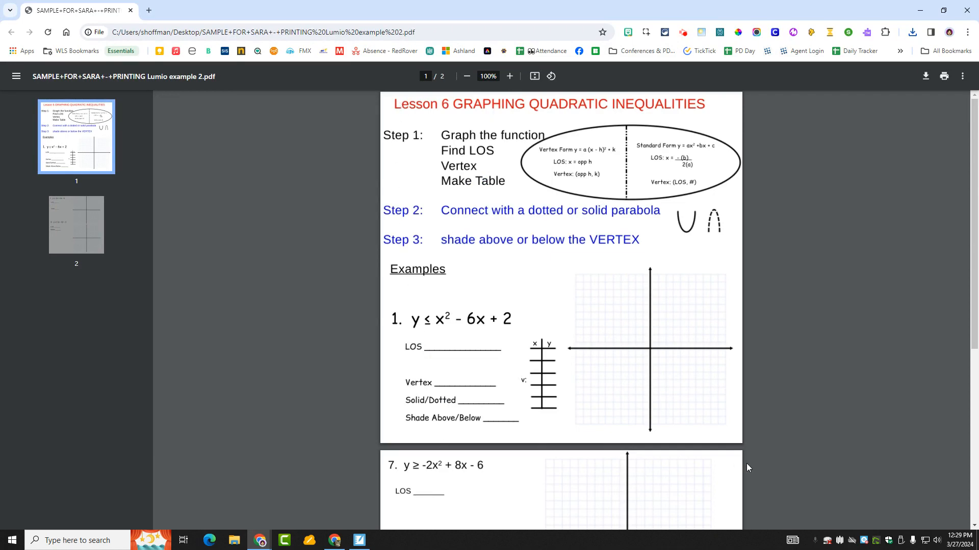
Step: Scroll through page 1 of the Lesson 6 Graphing Quadratic Inequalities PDF
{"action": "scroll", "scroll_direction": "down", "scroll_amount": 3}
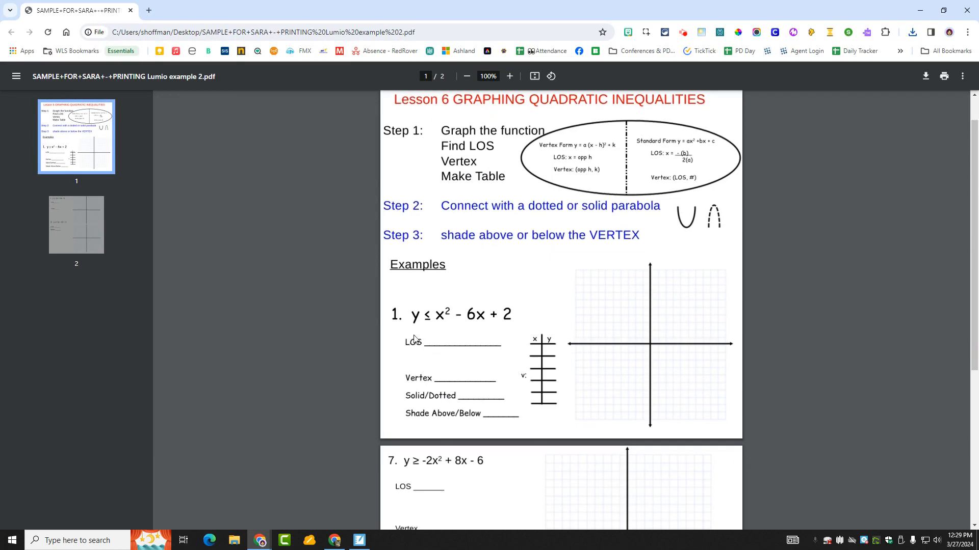
{"action": "scroll", "scroll_direction": "down", "scroll_amount": 3}
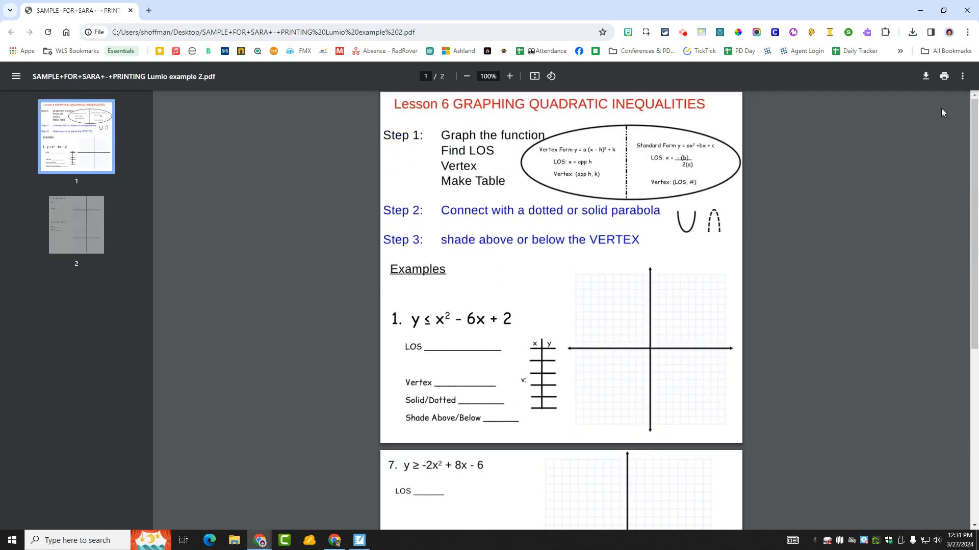
{"action": "left_click", "coordinate": [943, 76]}
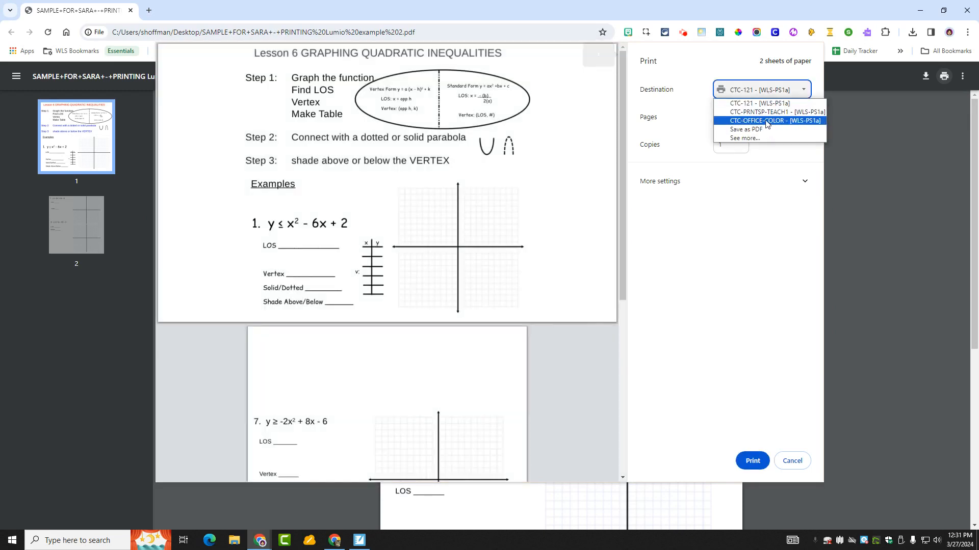
{"action": "left_click", "coordinate": [769, 121]}
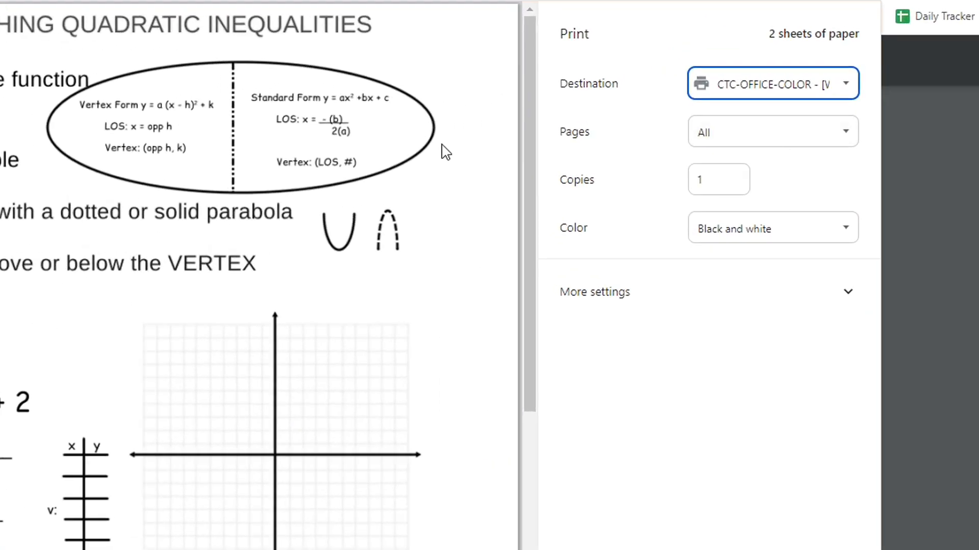
{"action": "left_click", "coordinate": [773, 228]}
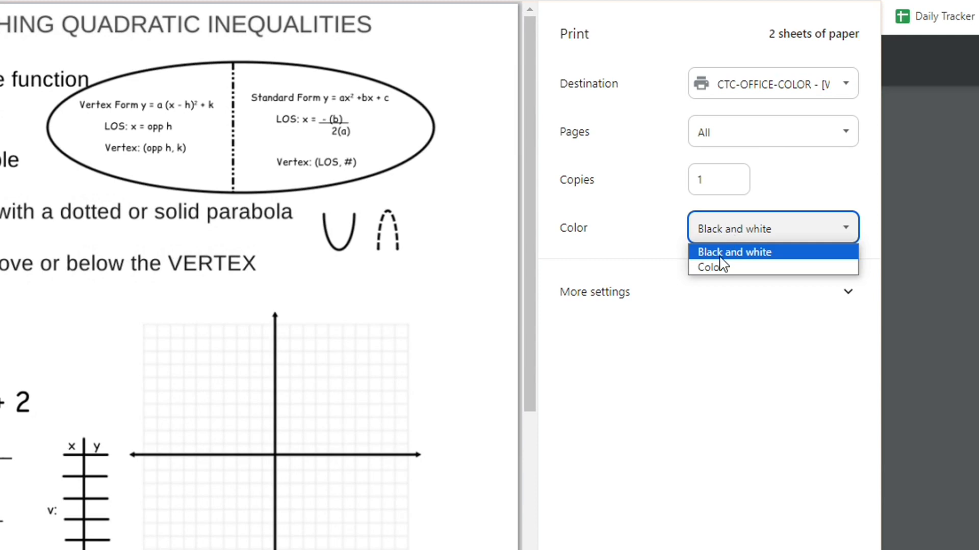
{"action": "left_click", "coordinate": [710, 267]}
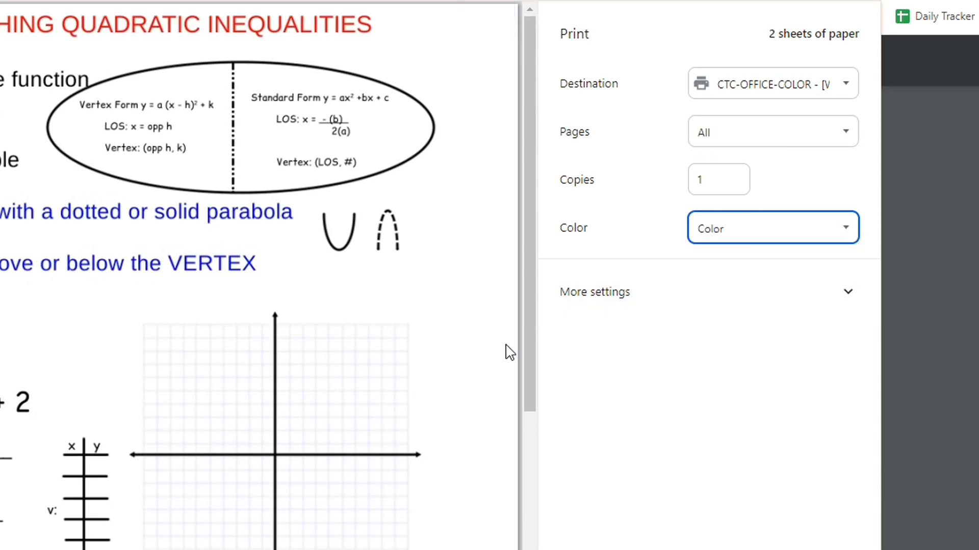
{"action": "left_click", "coordinate": [594, 291]}
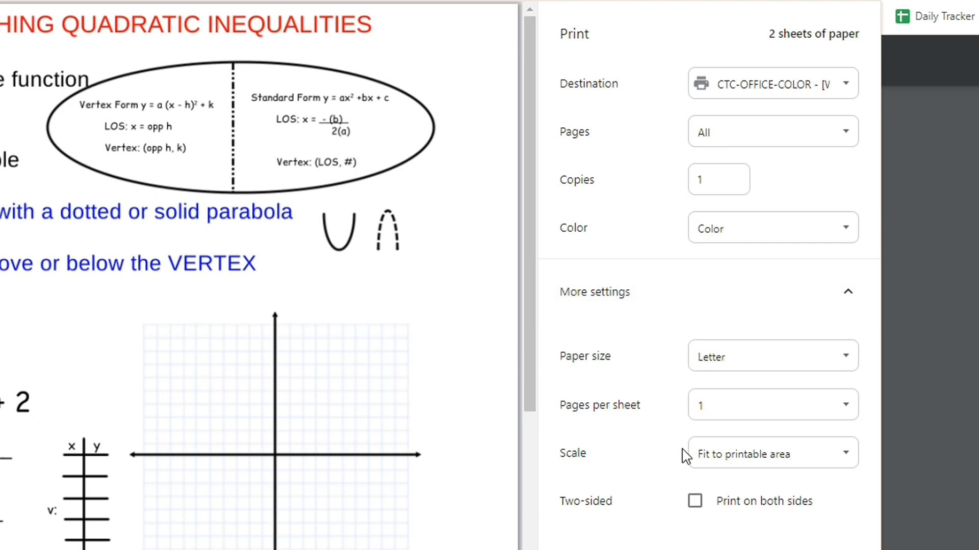
{"action": "left_click", "coordinate": [772, 453]}
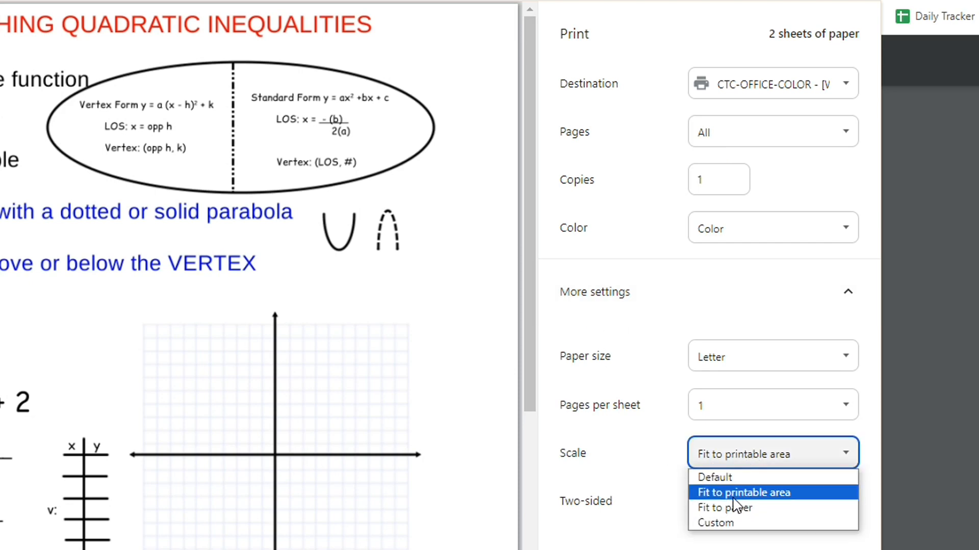
{"action": "mouse_move", "coordinate": [730, 500]}
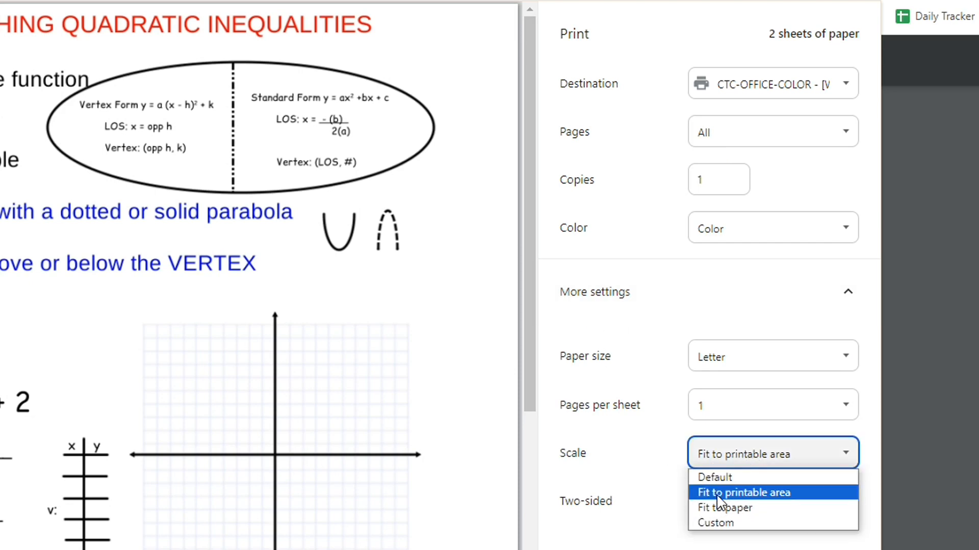
{"action": "left_click", "coordinate": [744, 493]}
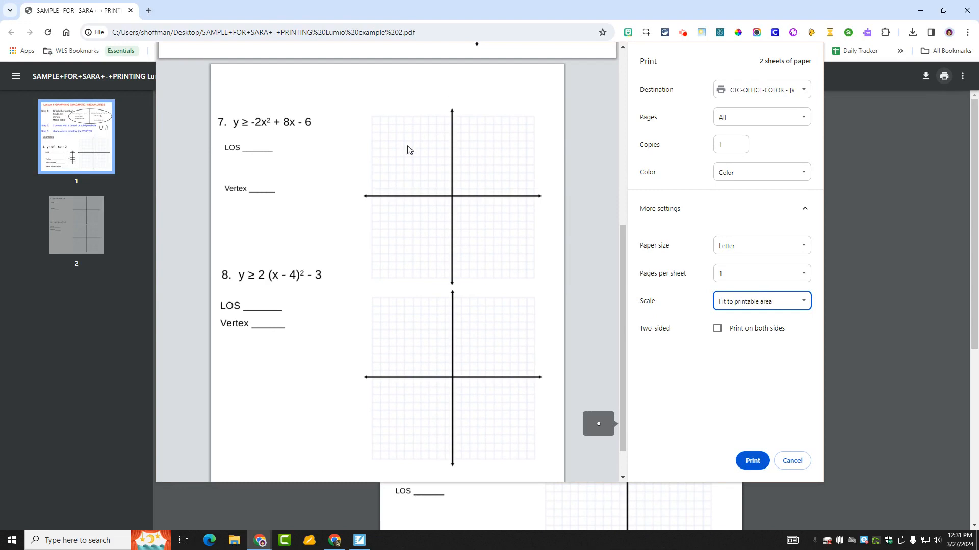
{"action": "scroll", "scroll_direction": "down", "scroll_amount": 3}
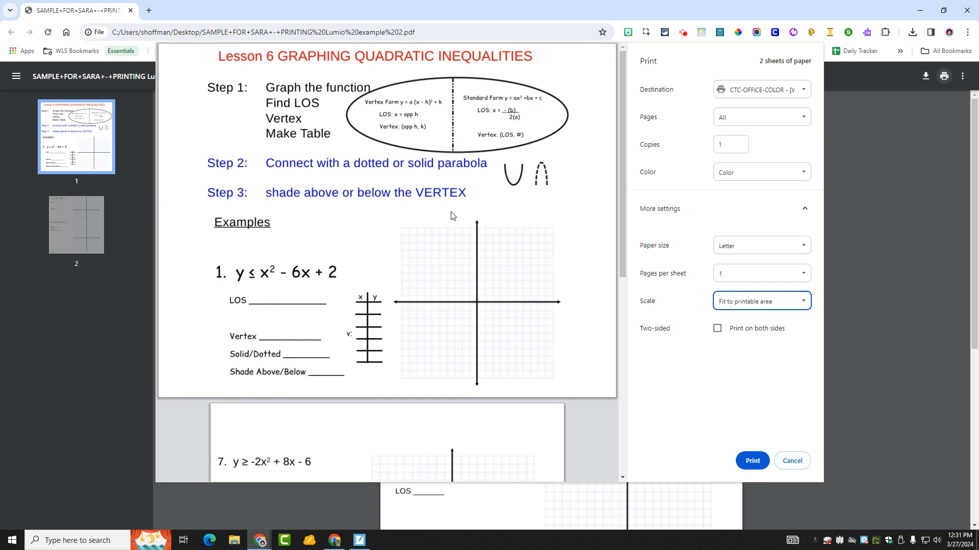
{"action": "mouse_move", "coordinate": [792, 461]}
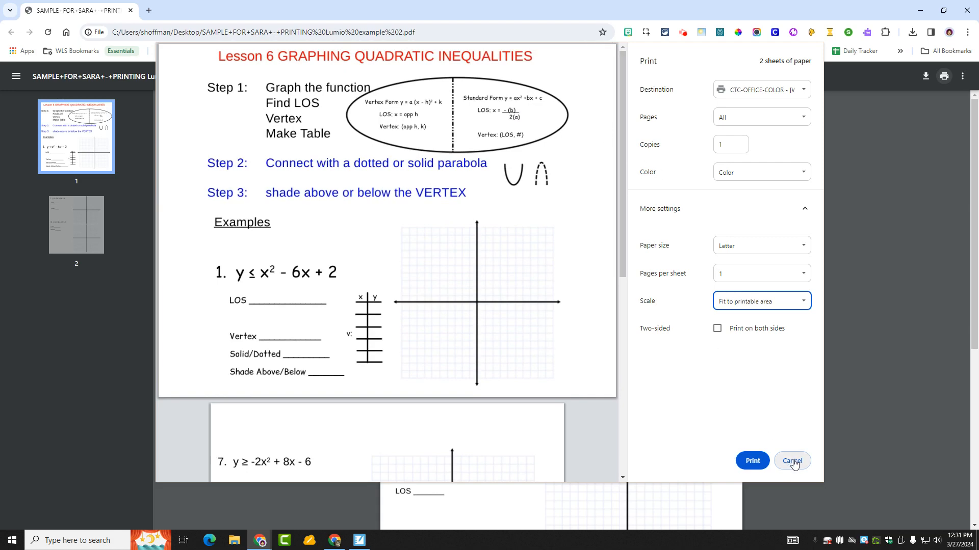
{"action": "left_click", "coordinate": [793, 461]}
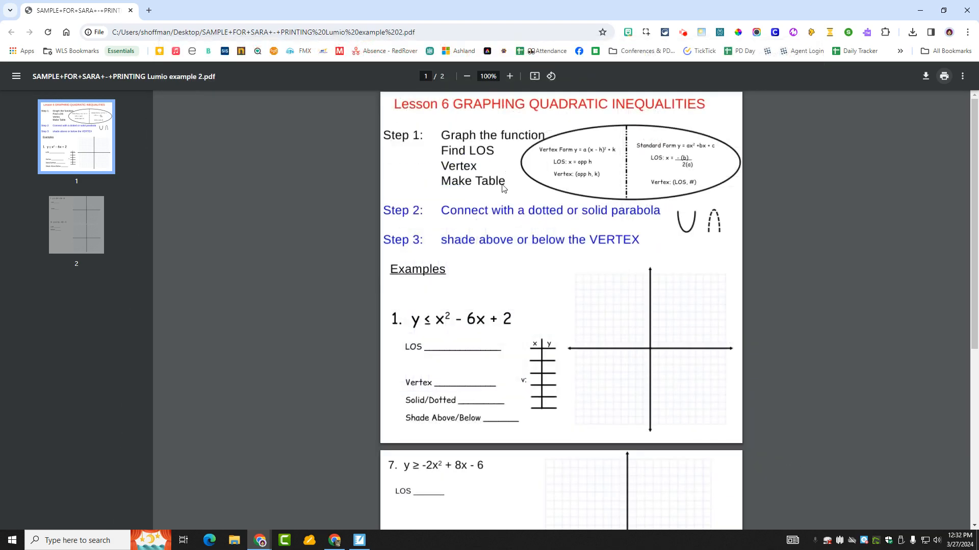
{"action": "mouse_move", "coordinate": [469, 127]}
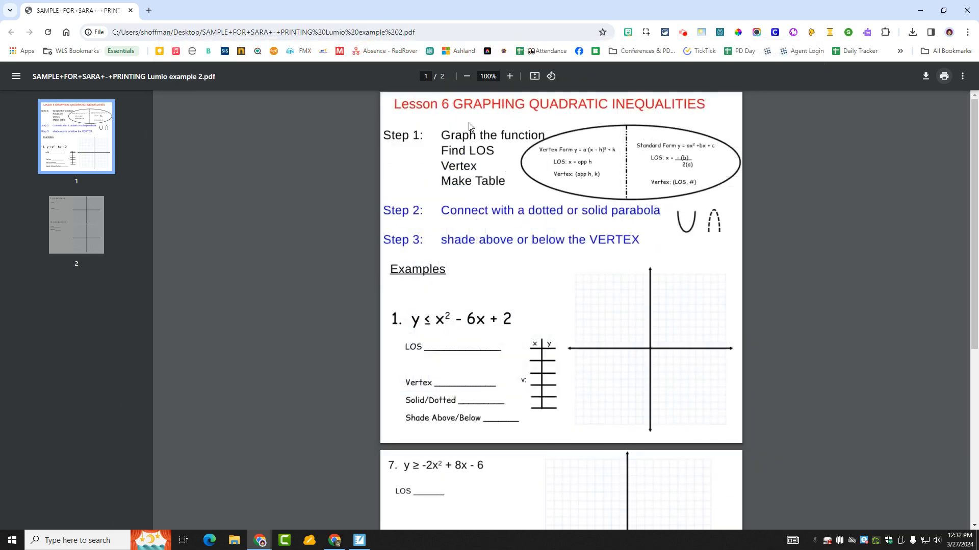